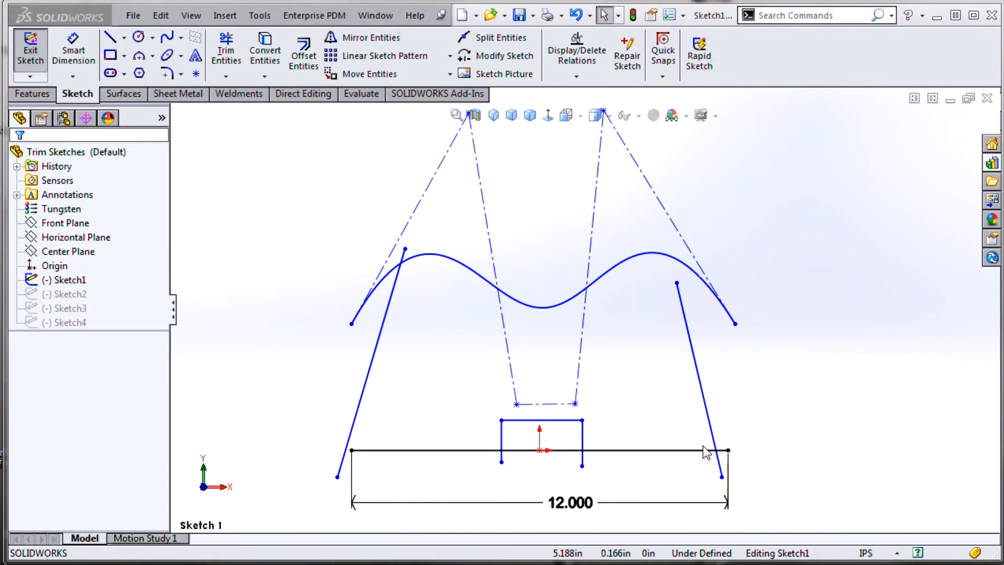
pyautogui.moveTo(708, 449)
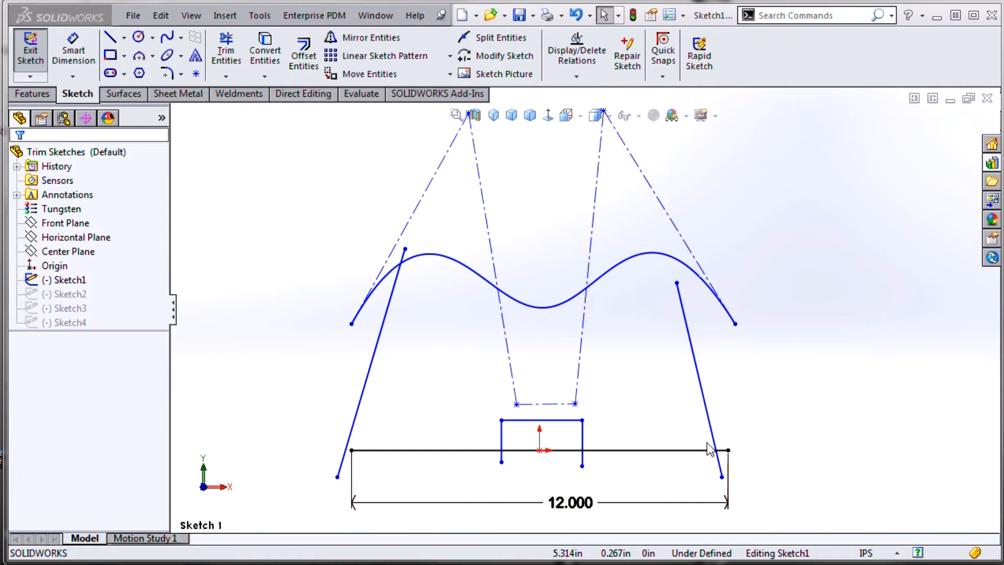
pyautogui.moveTo(687, 408)
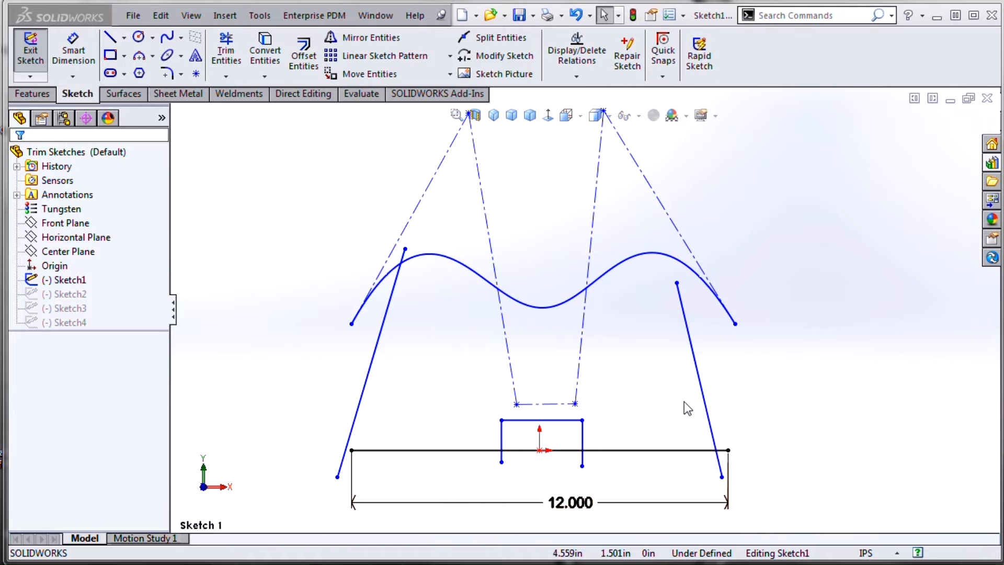
pyautogui.moveTo(225, 50)
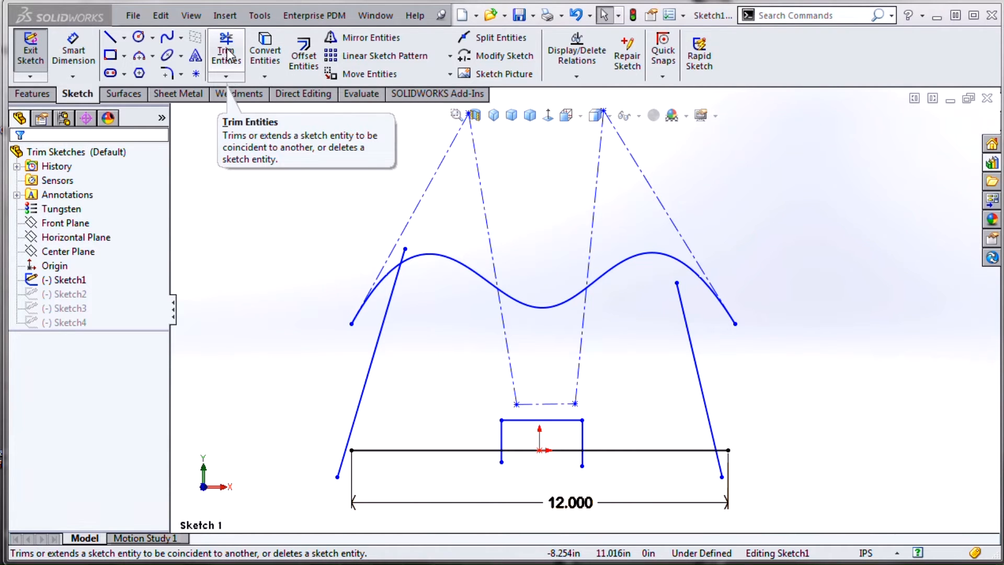
# - Start Trim Entities in Corner mode on Sketch1, ready to corner the left line and spline
pyautogui.click(226, 50)
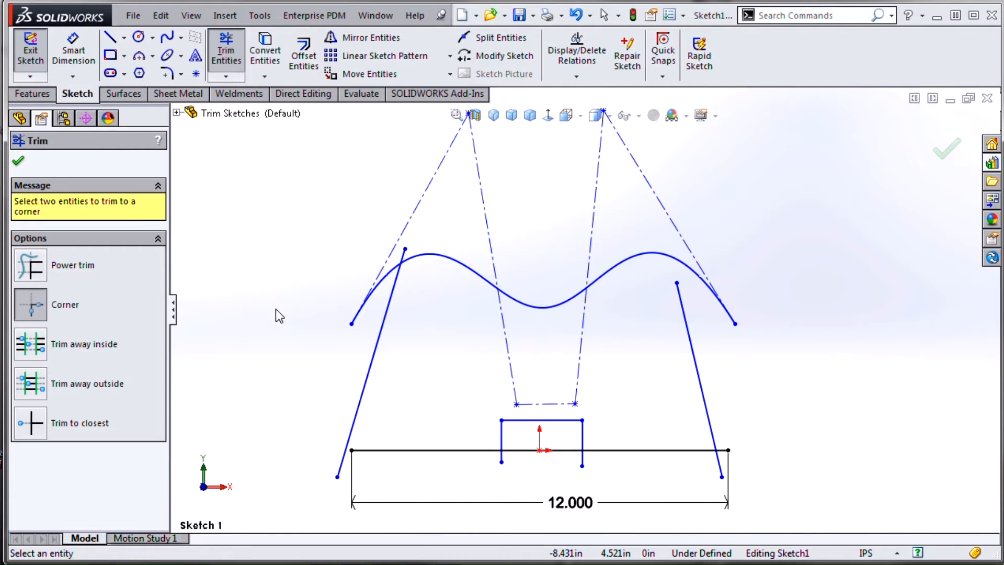
pyautogui.moveTo(279, 319)
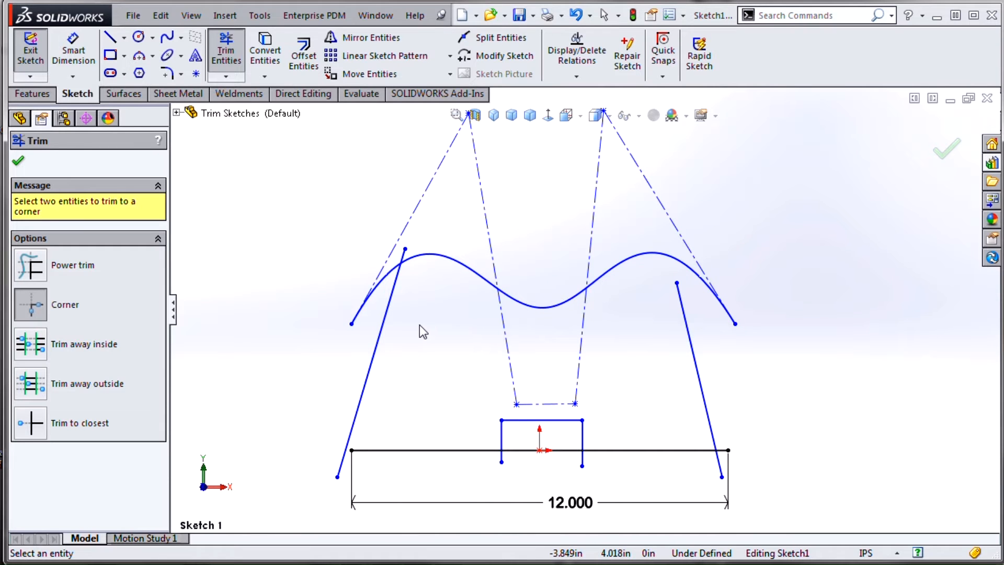
pyautogui.moveTo(422, 288)
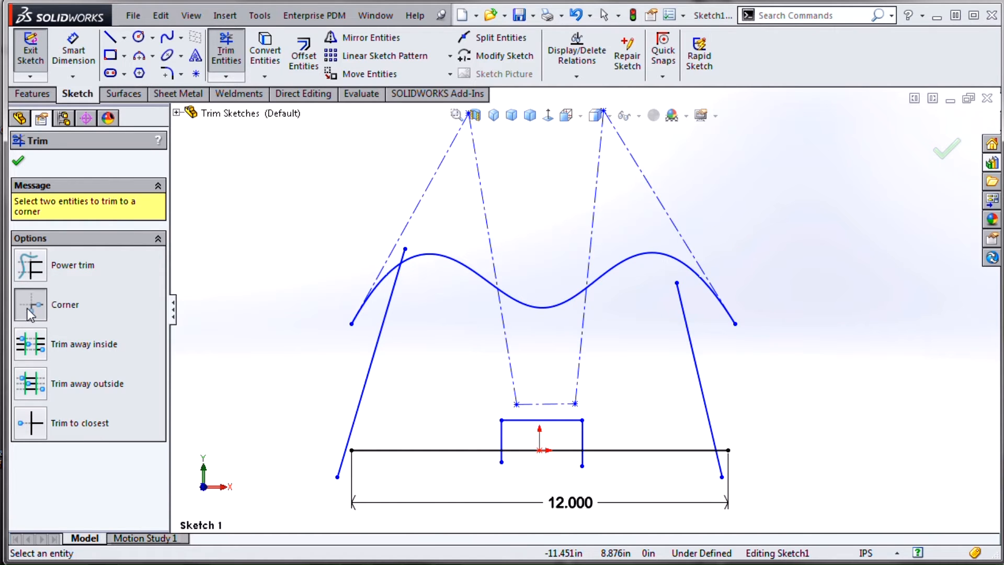
pyautogui.moveTo(375, 406)
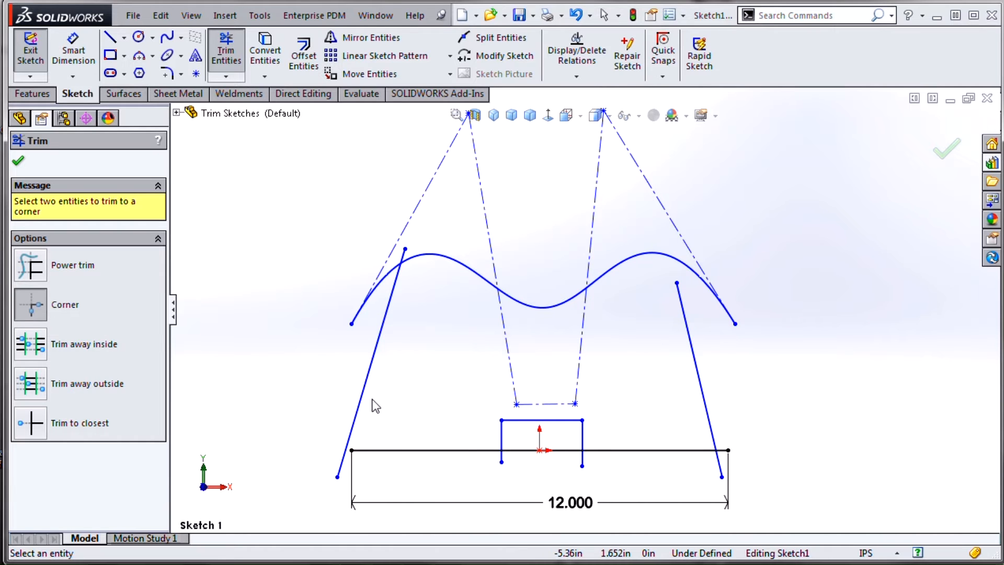
pyautogui.moveTo(417, 301)
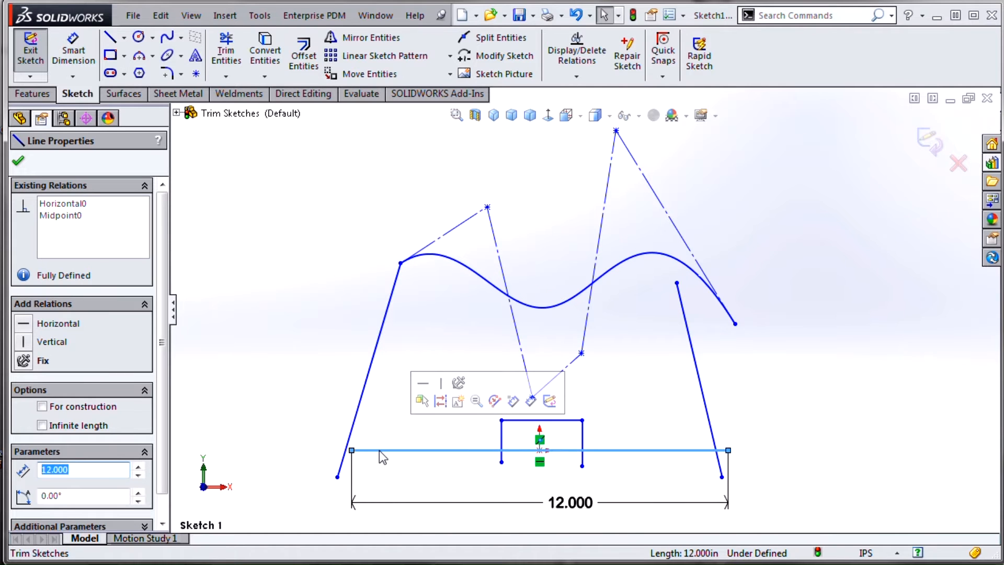
# - Corner the baseline with both slanted lines and trim the wavy spline's right end
pyautogui.click(226, 52)
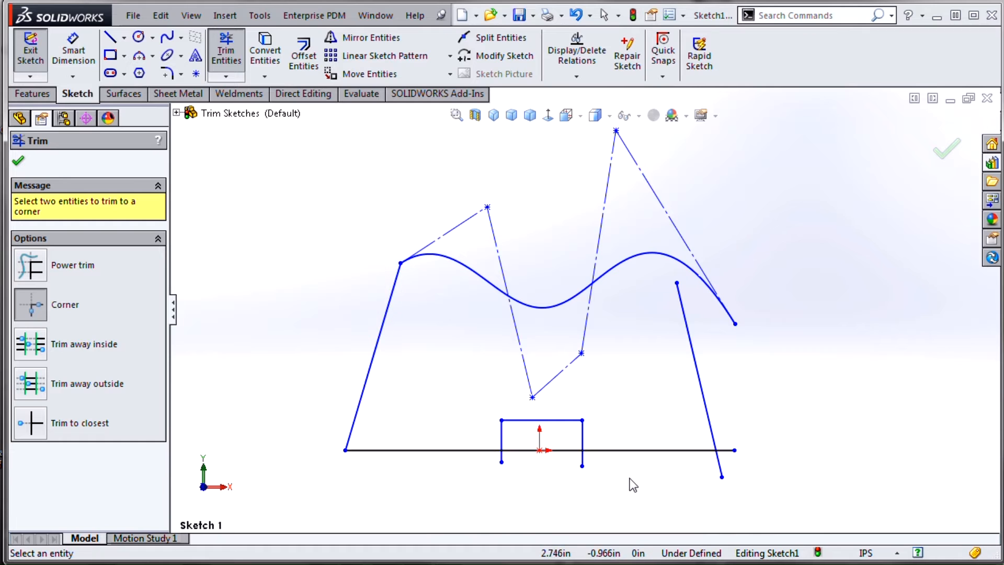
pyautogui.moveTo(698, 450)
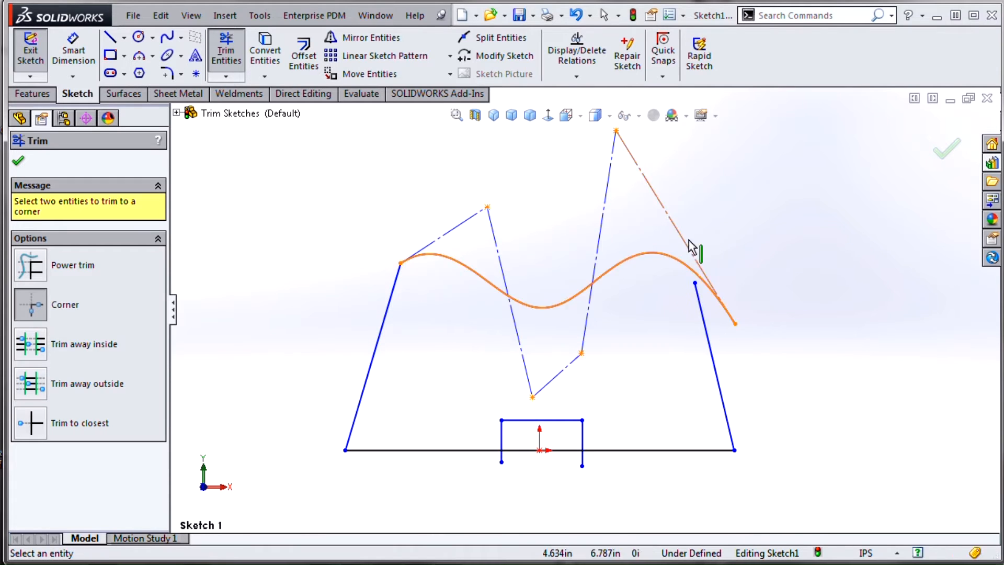
pyautogui.click(17, 160)
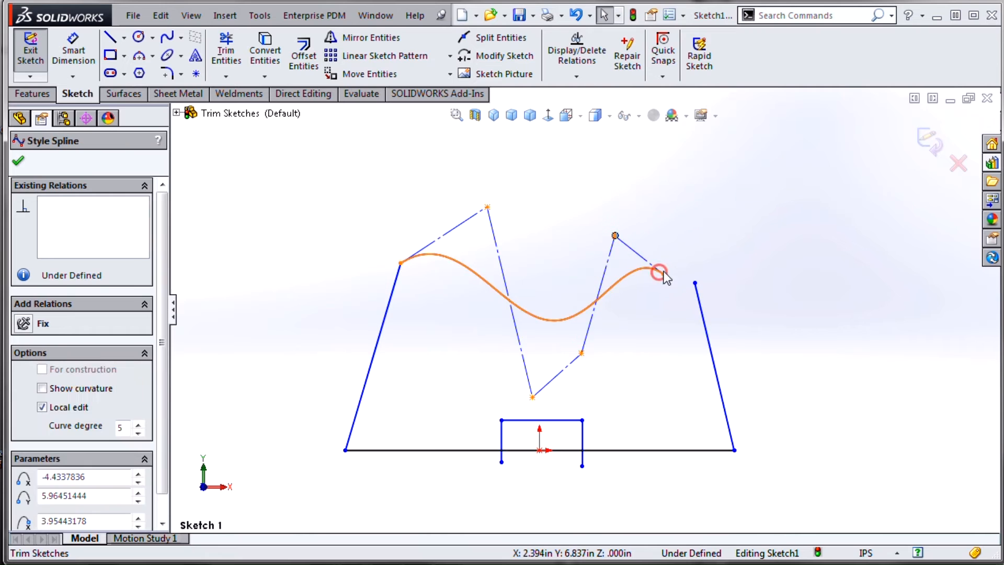
pyautogui.click(18, 161)
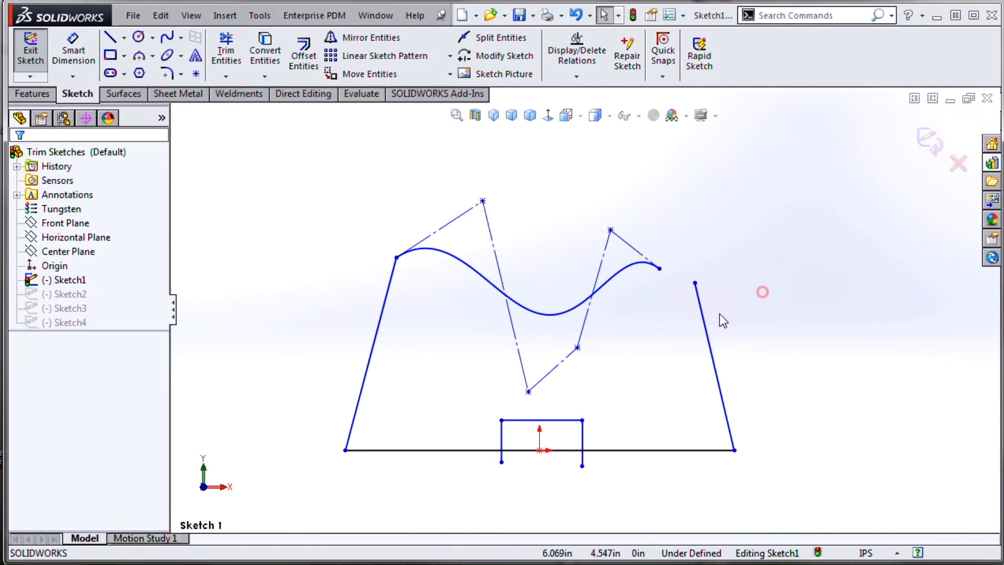
pyautogui.click(225, 51)
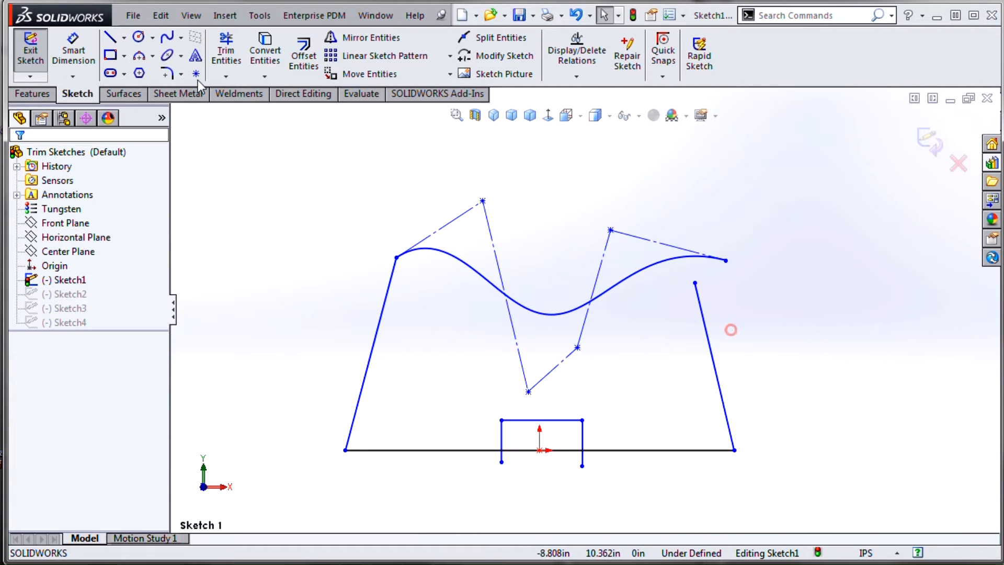
pyautogui.click(226, 48)
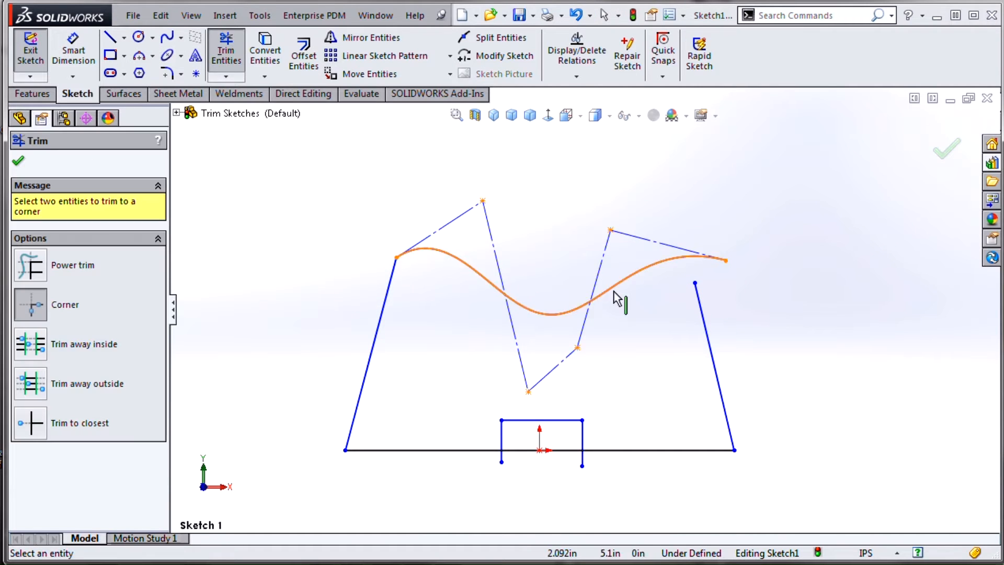
pyautogui.click(674, 254)
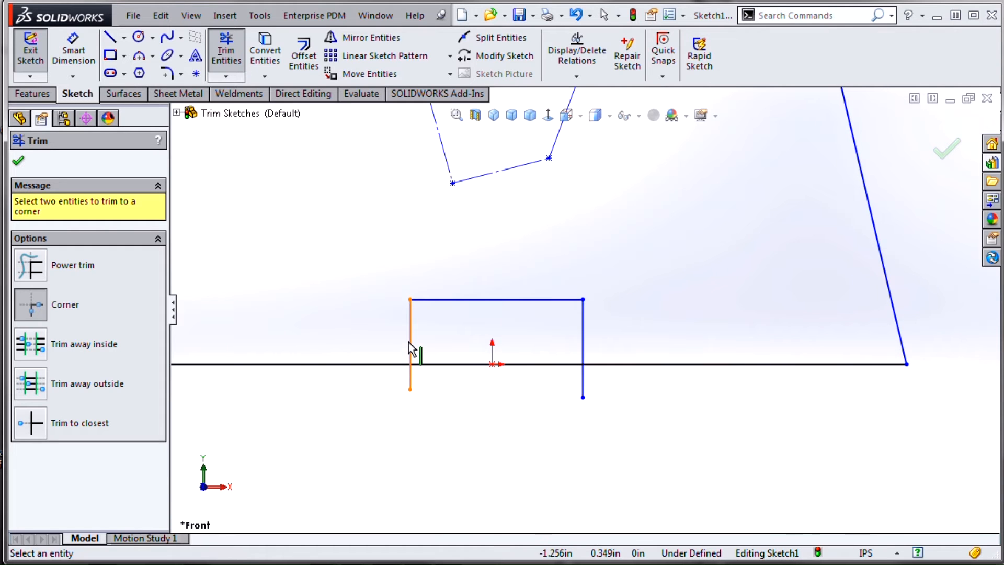
pyautogui.click(397, 365)
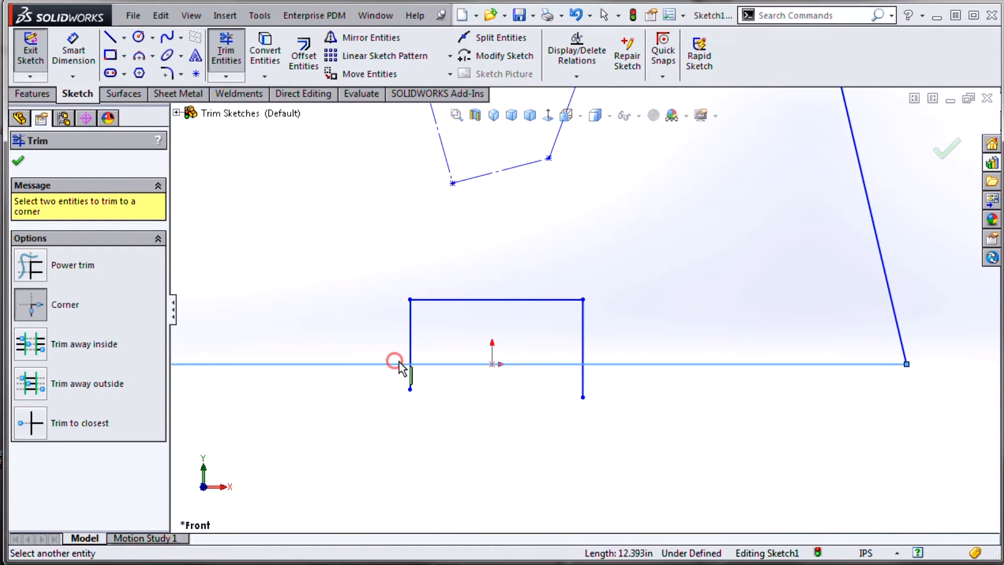
pyautogui.click(395, 360)
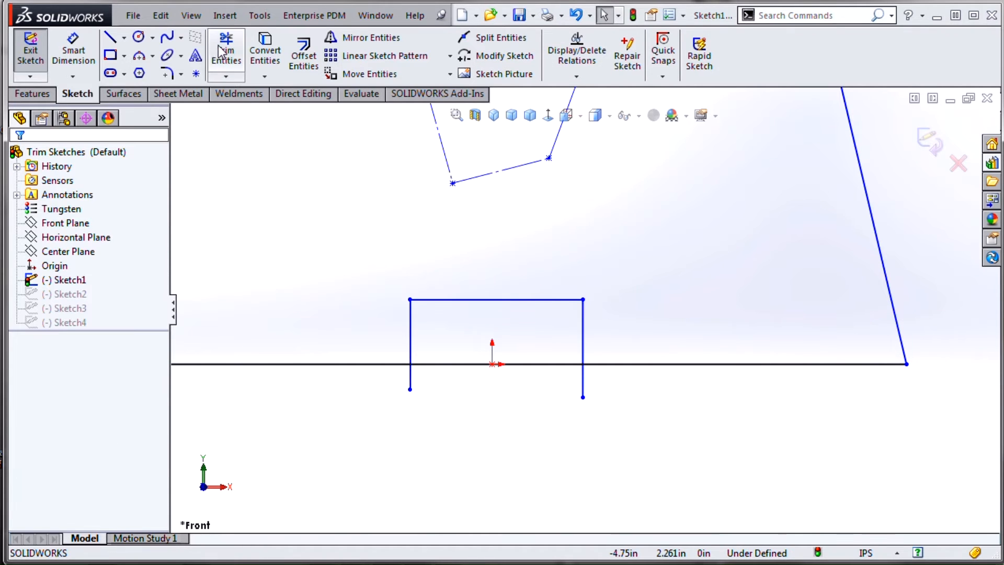
# - Exit Sketch1 and display Sketch2's ten-point star face-on
pyautogui.click(225, 51)
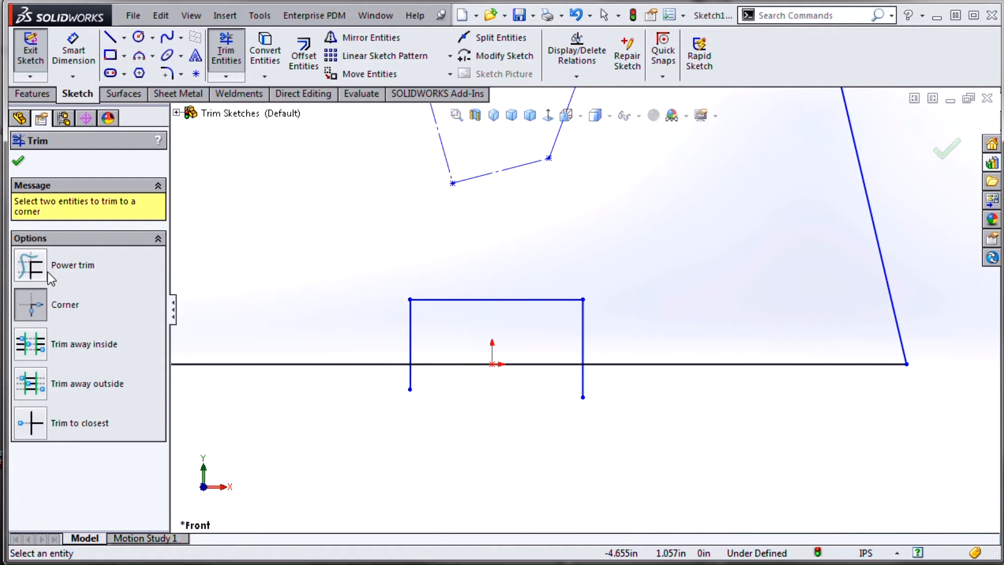
pyautogui.moveTo(50, 264)
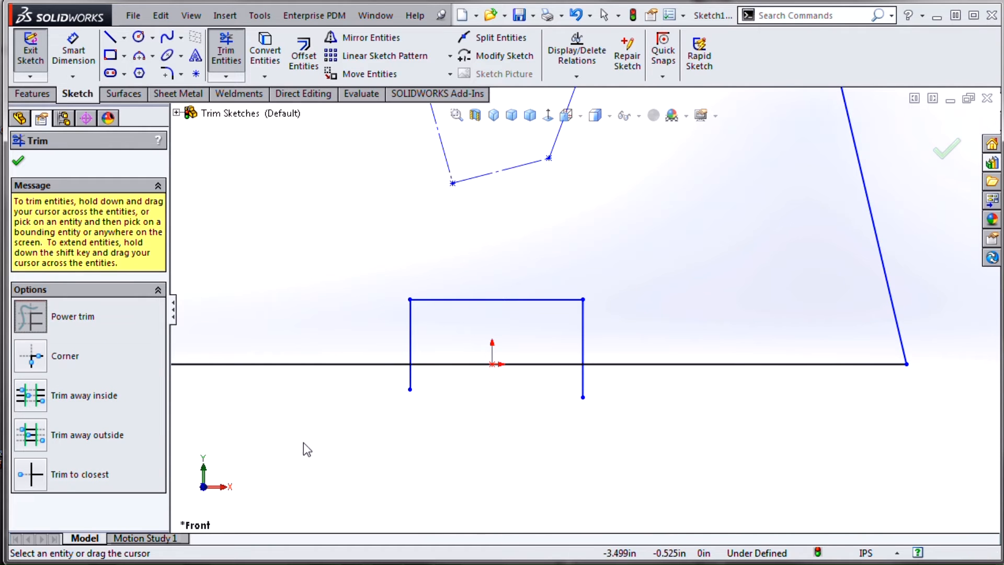
pyautogui.moveTo(374, 357)
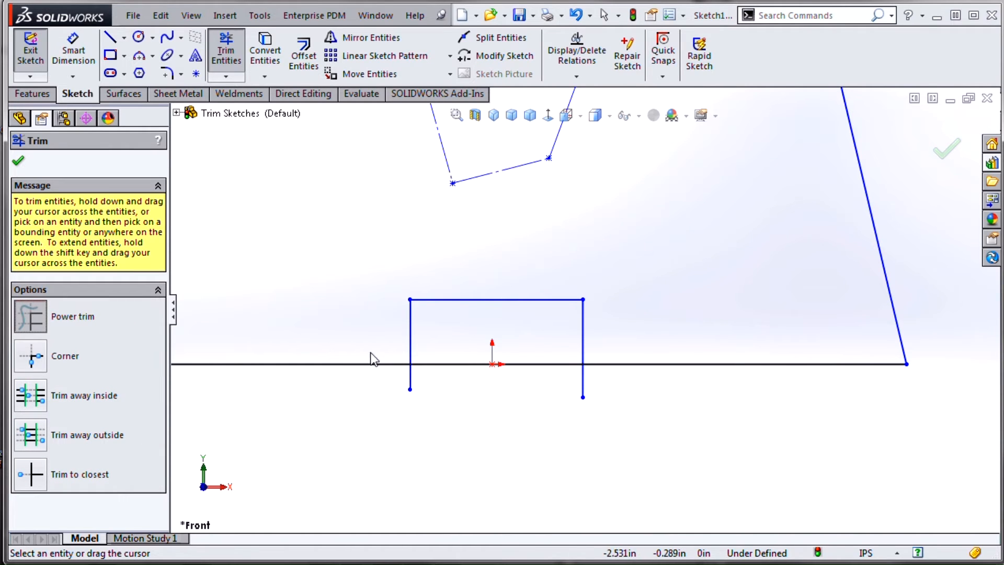
pyautogui.moveTo(451, 348)
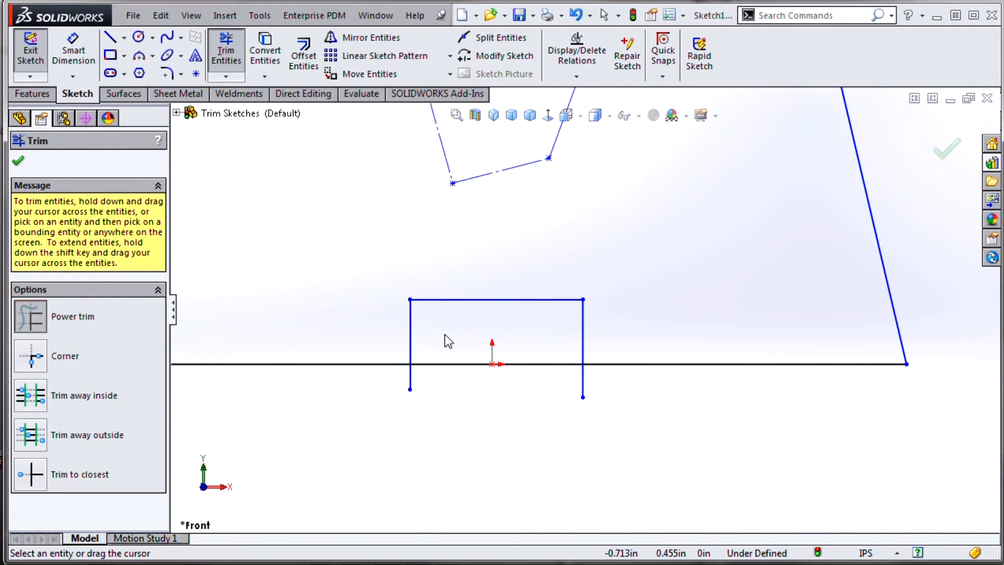
pyautogui.moveTo(447, 338)
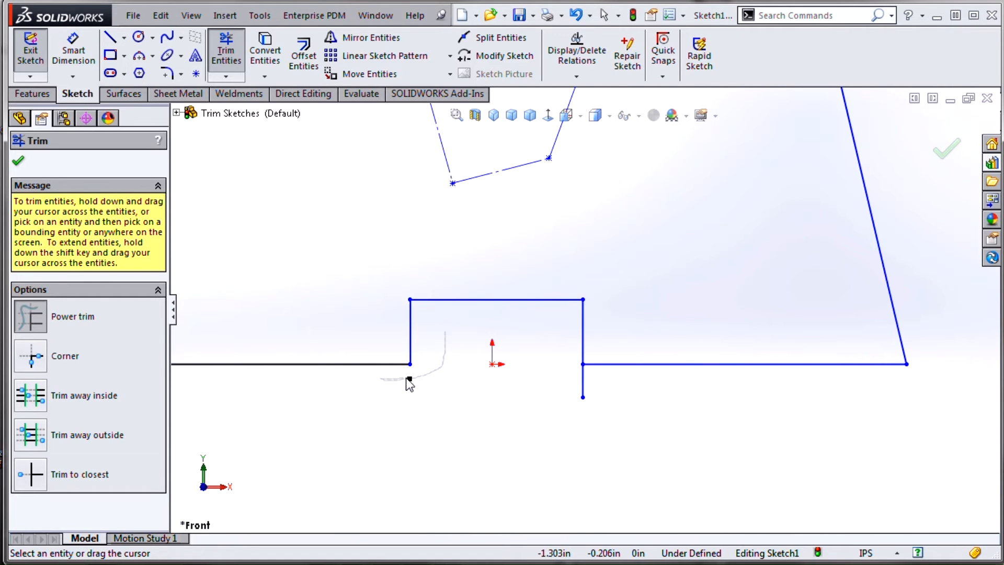
pyautogui.click(410, 377)
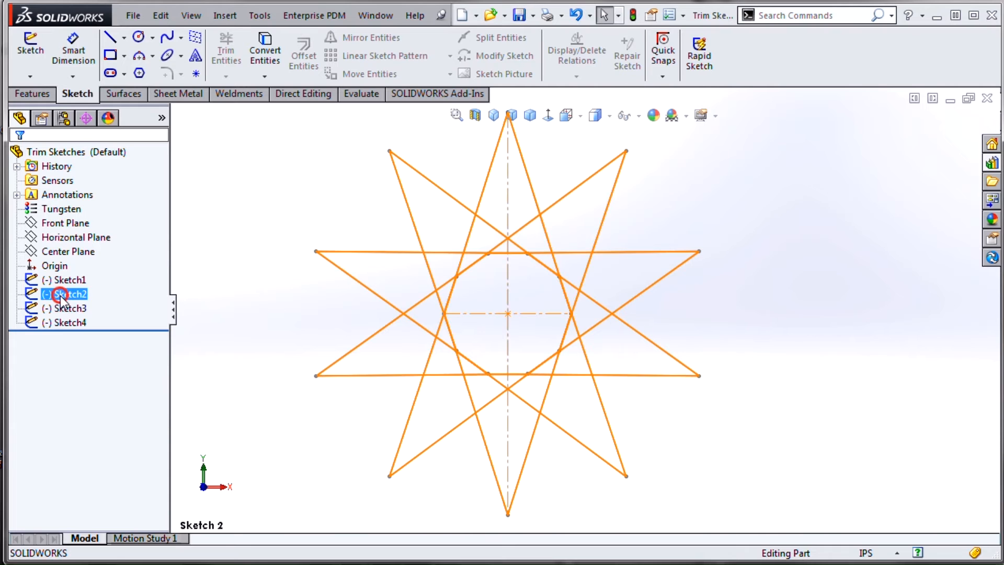
# - Edit Sketch2, trim the inner crossing segments, and extrude the star outline as Boss-Extrude1
pyautogui.doubleClick(68, 294)
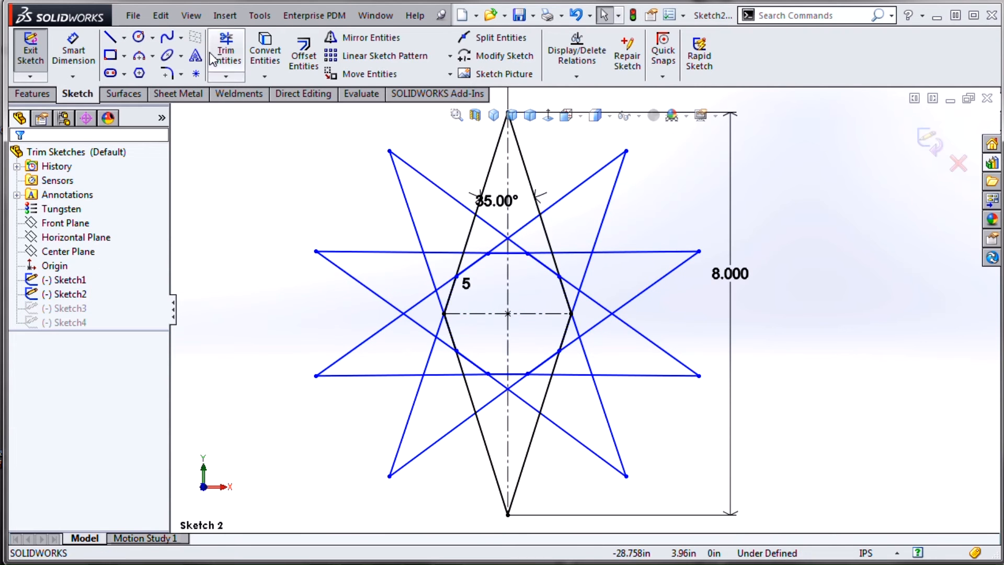
pyautogui.click(225, 51)
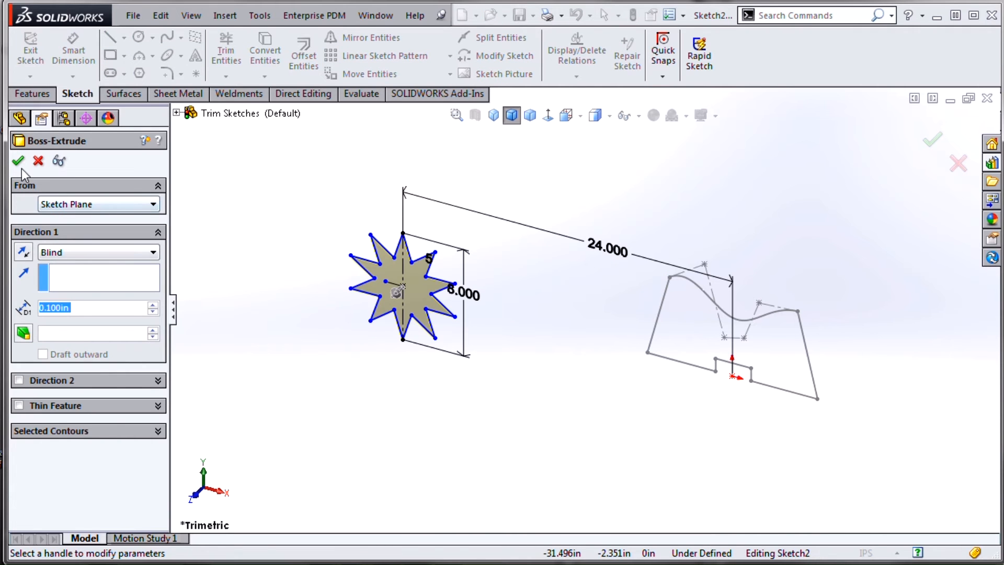
pyautogui.click(37, 160)
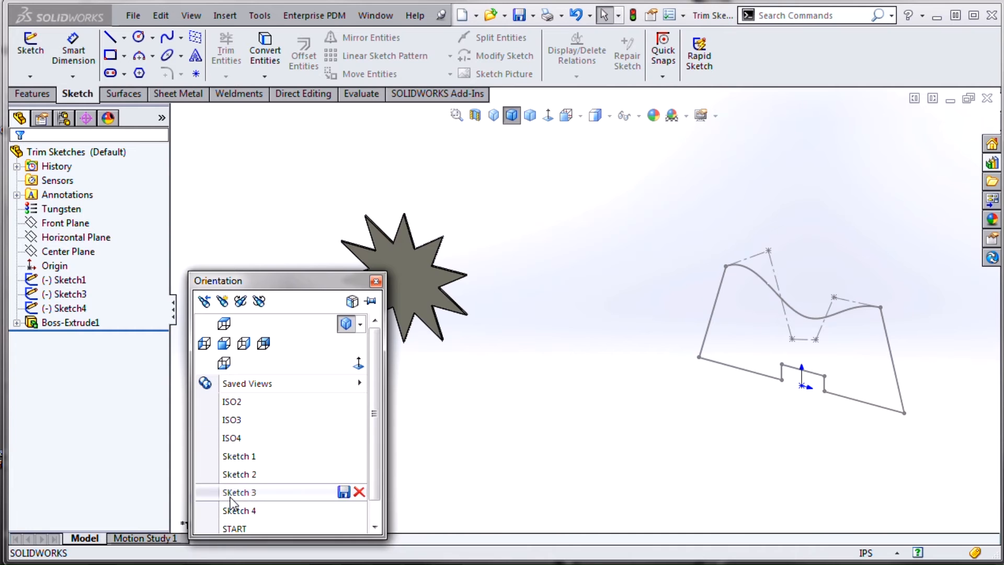
# - Edit Sketch3 in its saved view and trim both slanted lines back to the ellipse
pyautogui.click(239, 492)
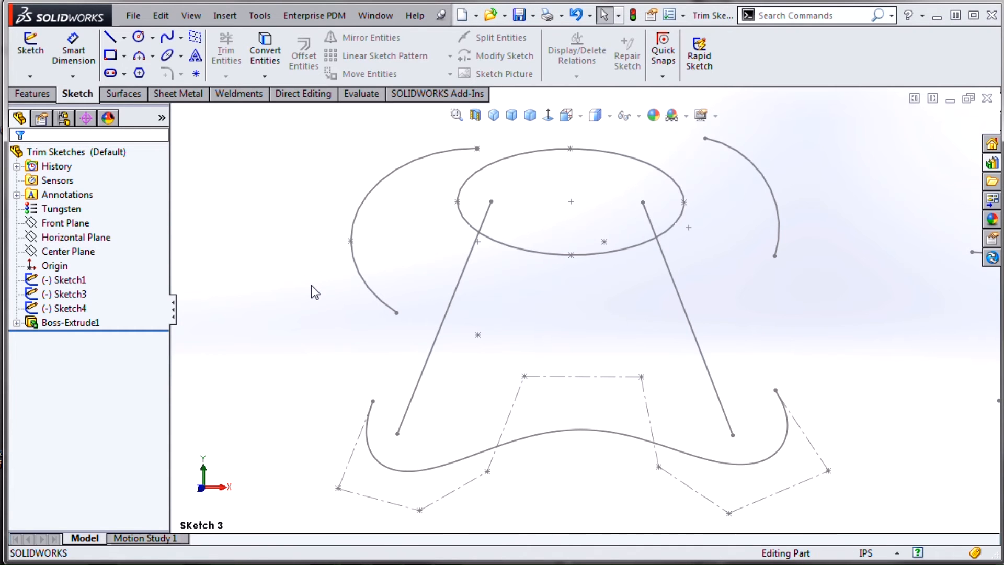
pyautogui.click(66, 294)
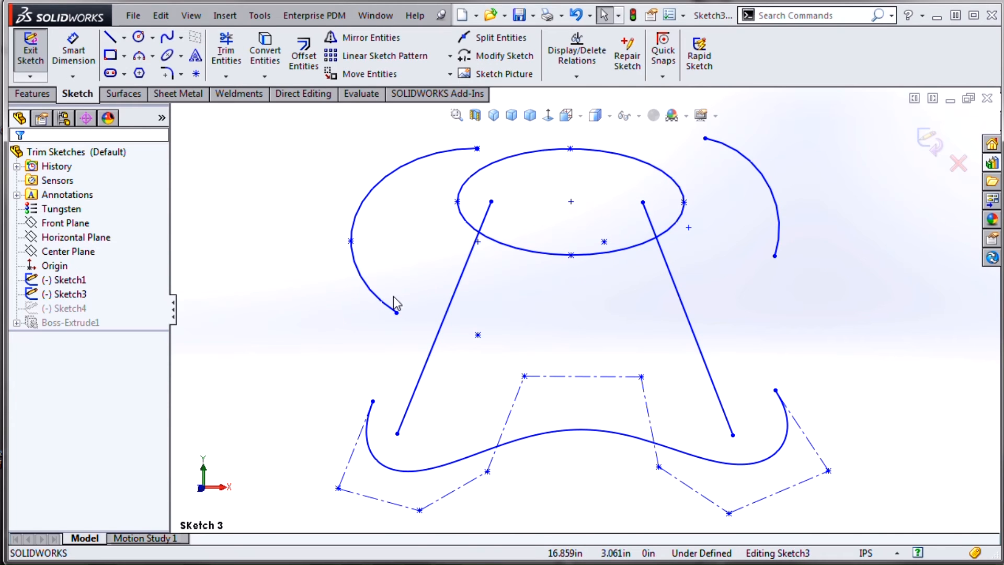
pyautogui.moveTo(343, 250)
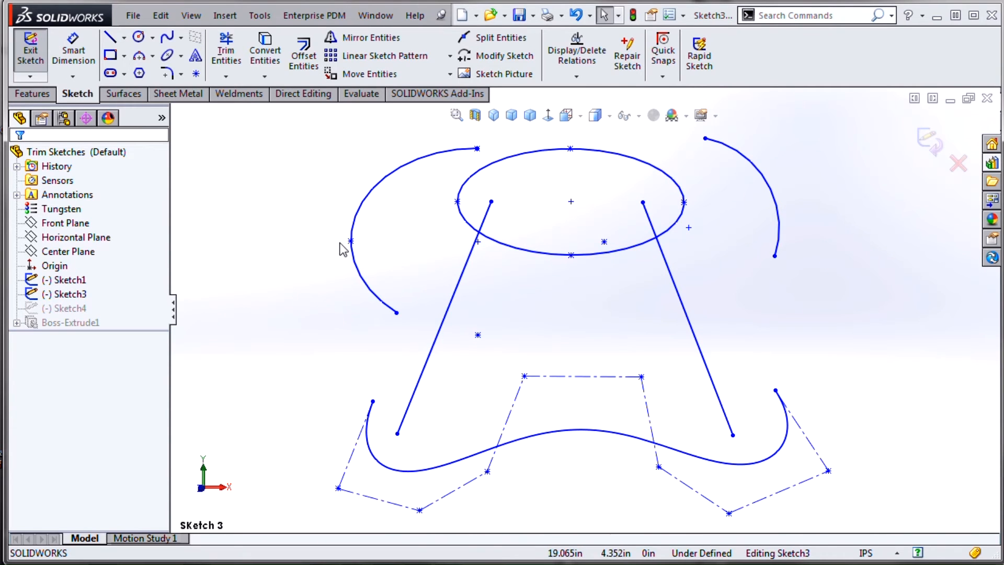
pyautogui.click(225, 52)
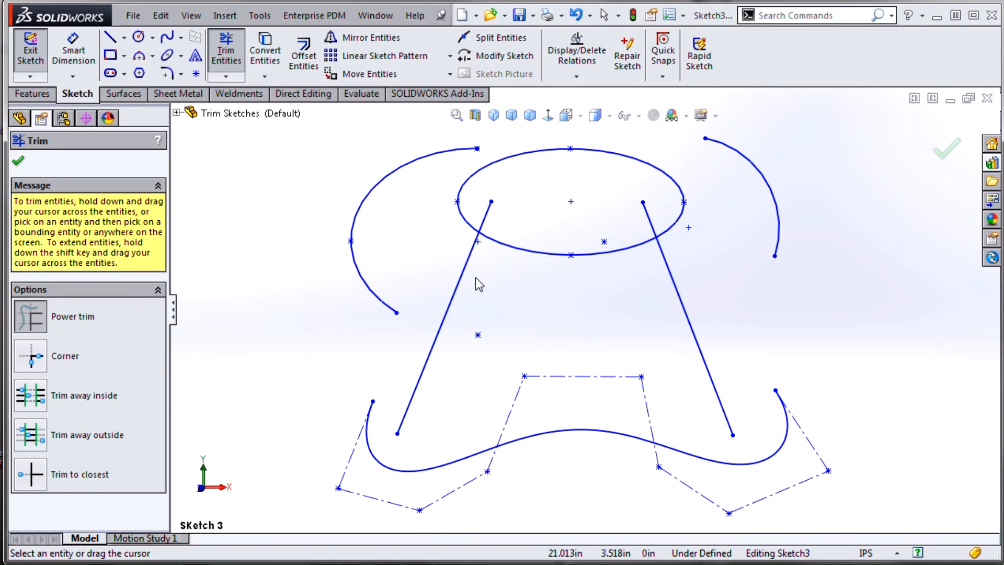
pyautogui.click(462, 271)
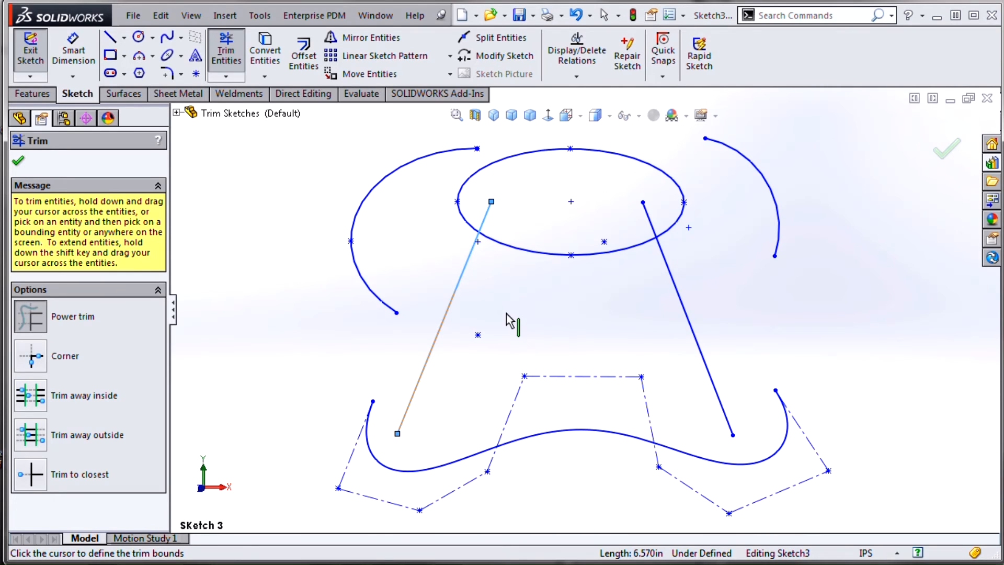
pyautogui.moveTo(509, 250)
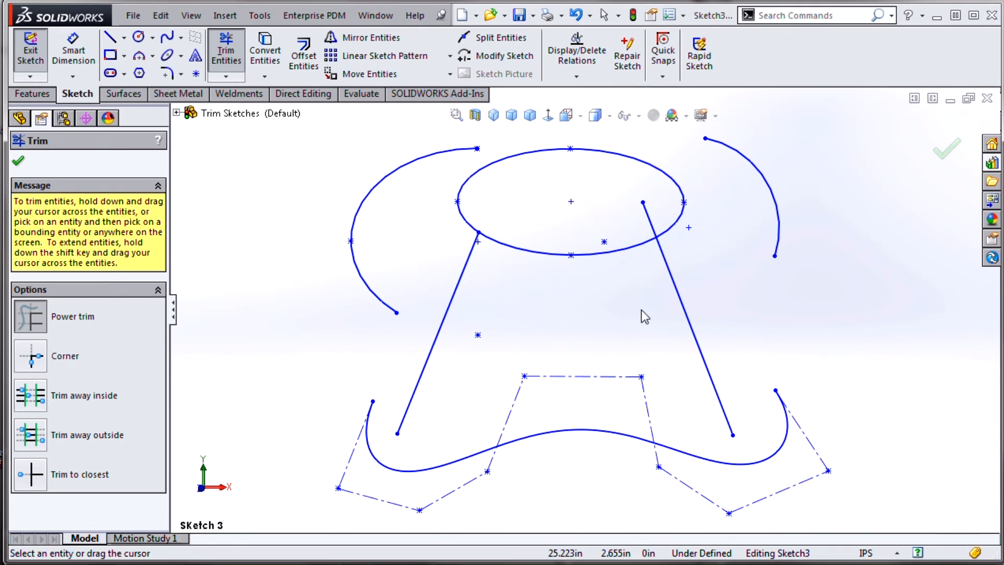
pyautogui.moveTo(681, 306)
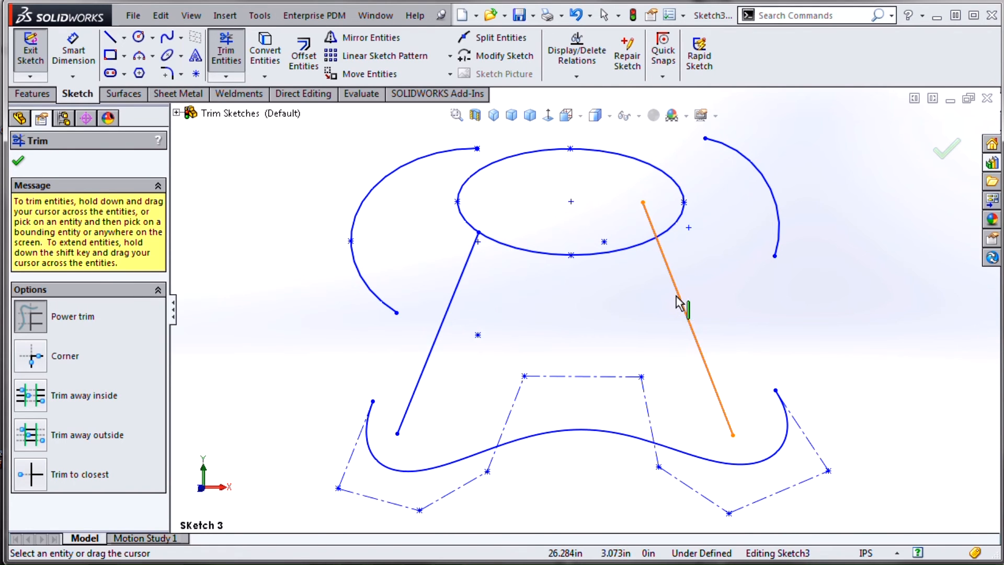
pyautogui.click(689, 319)
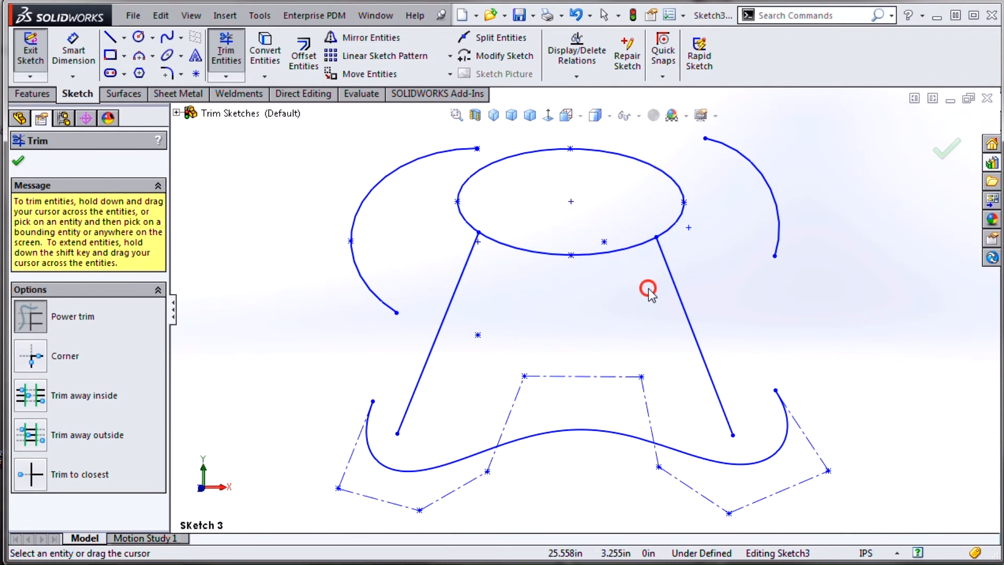
pyautogui.moveTo(306, 305)
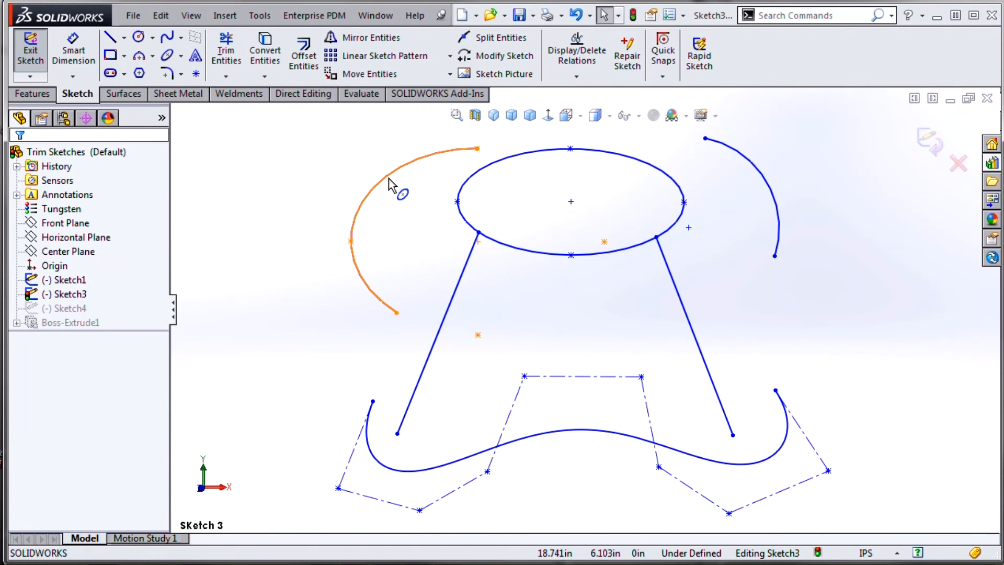
pyautogui.click(359, 231)
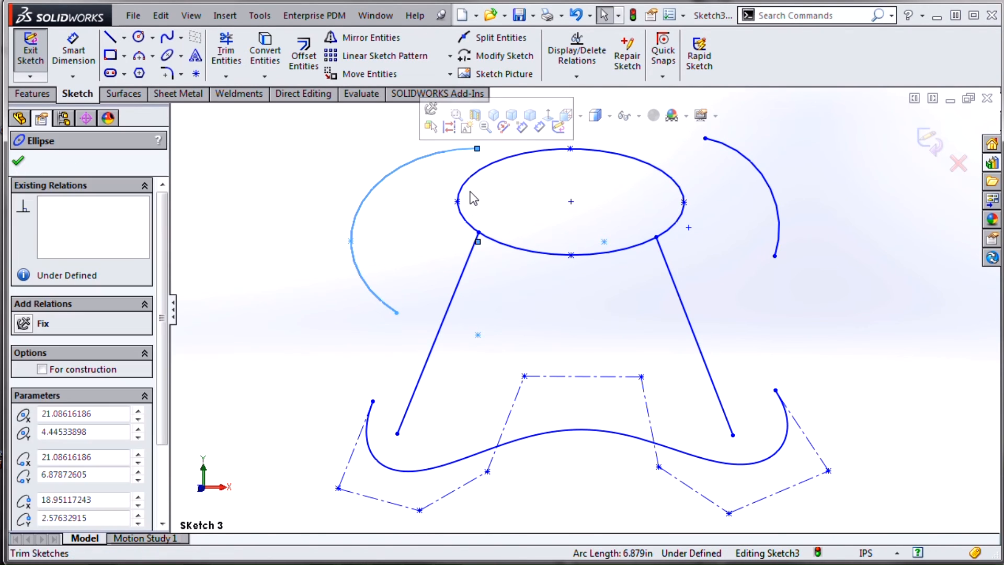
# - Extend the right and left arcs to meet the ellipse and slanted lines
pyautogui.click(737, 192)
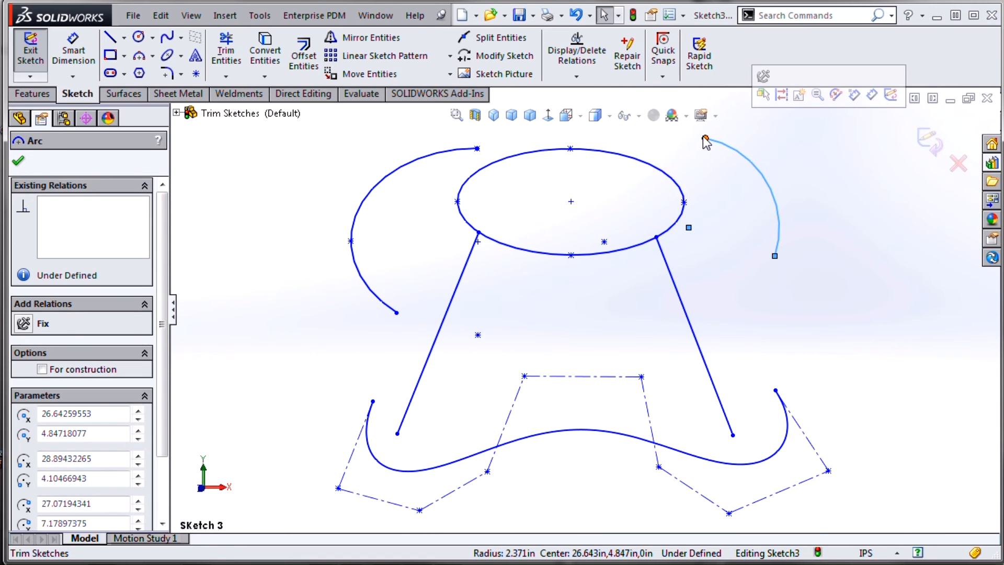
pyautogui.click(657, 142)
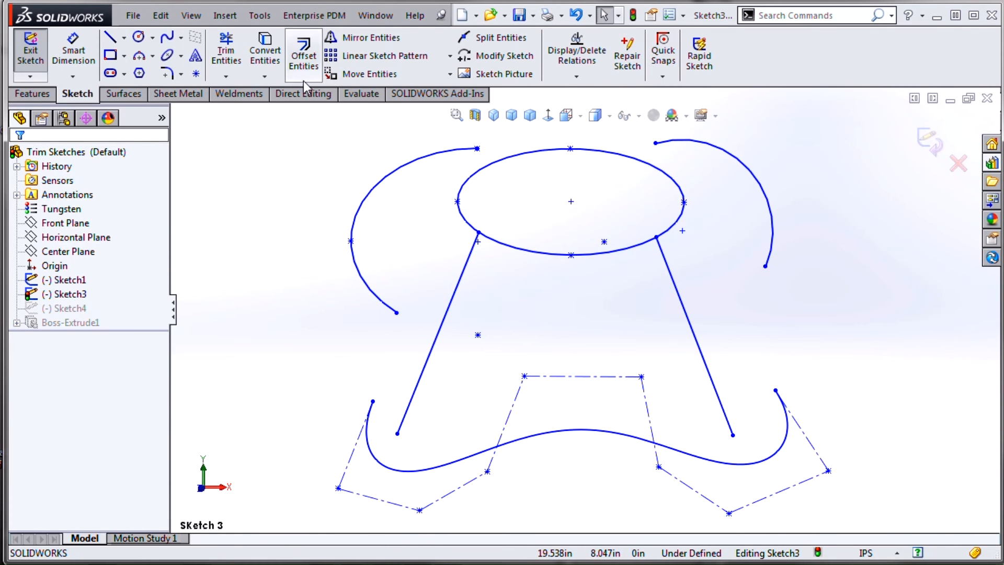
pyautogui.click(226, 51)
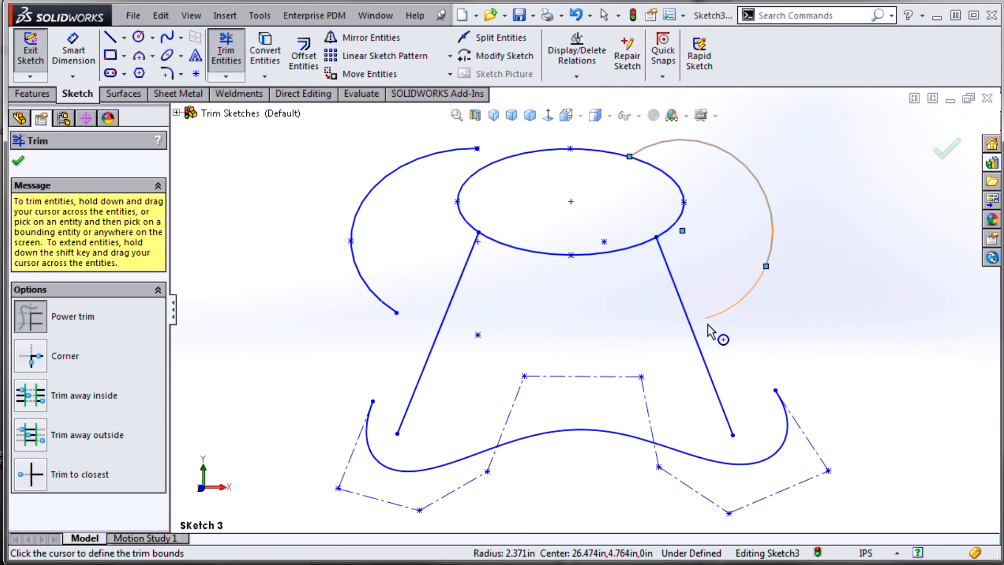
pyautogui.click(689, 320)
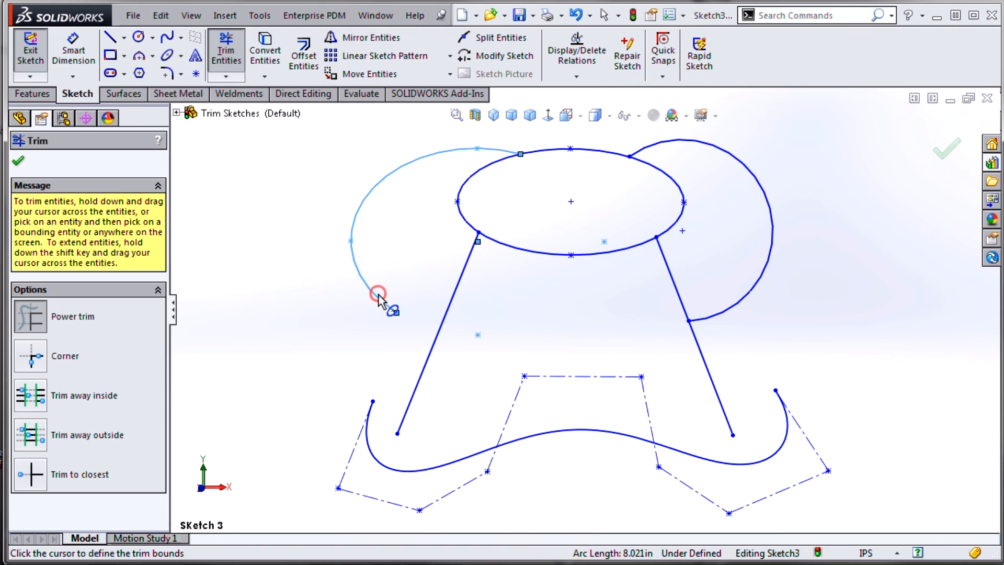
pyautogui.click(379, 294)
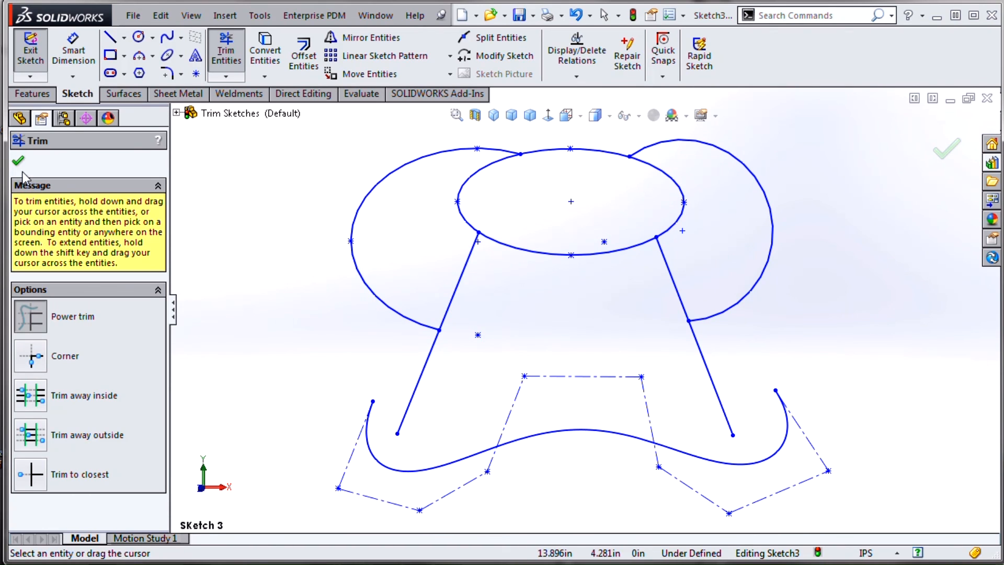
# - Extend the slanted lines down to the bottom curve, then exit Sketch3 and rebuild
pyautogui.click(18, 161)
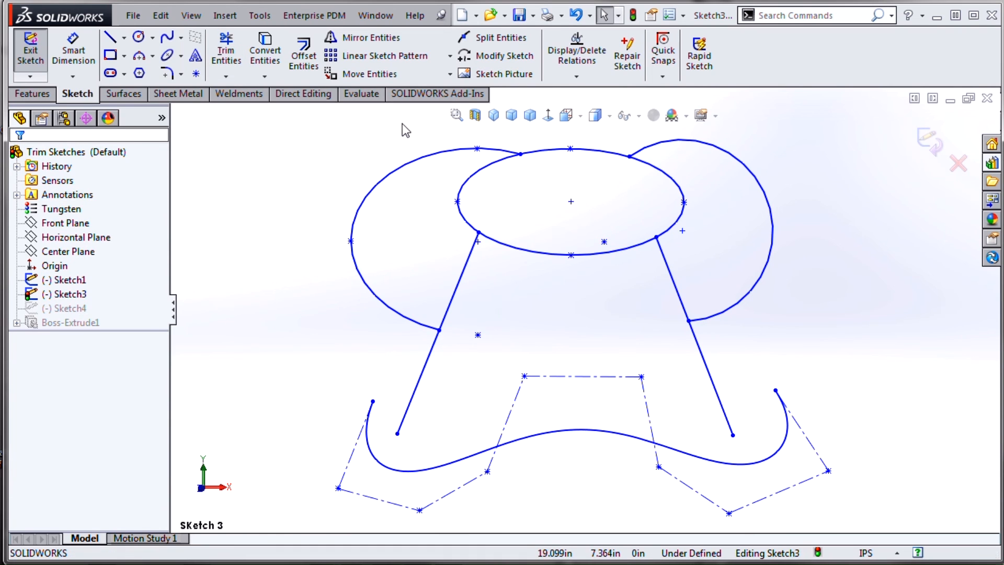
pyautogui.click(225, 51)
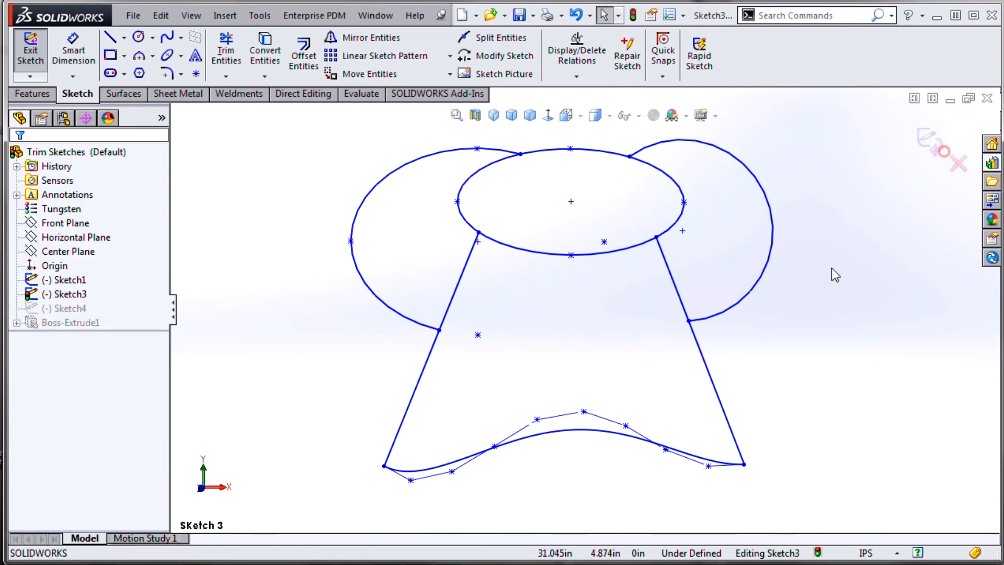
pyautogui.click(29, 51)
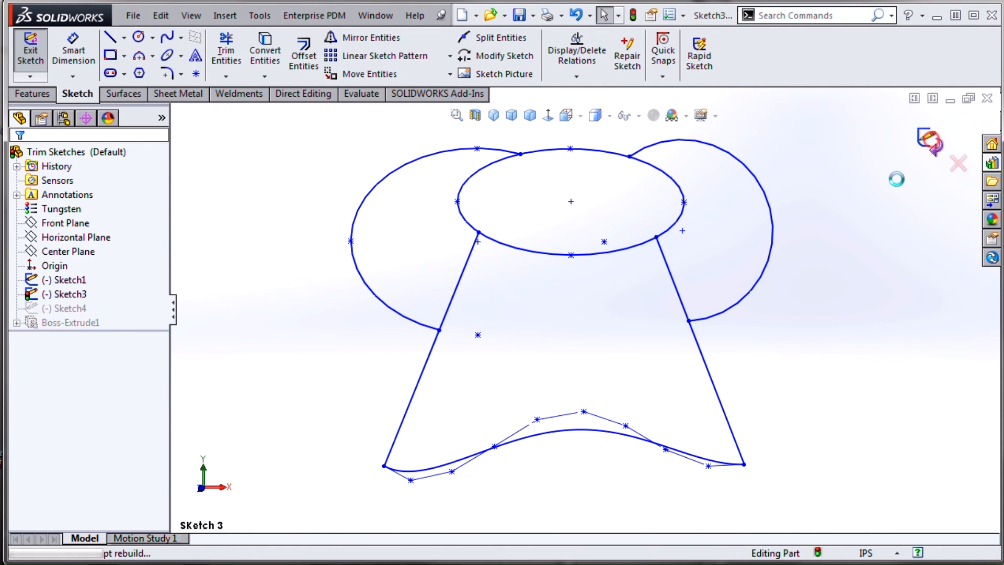